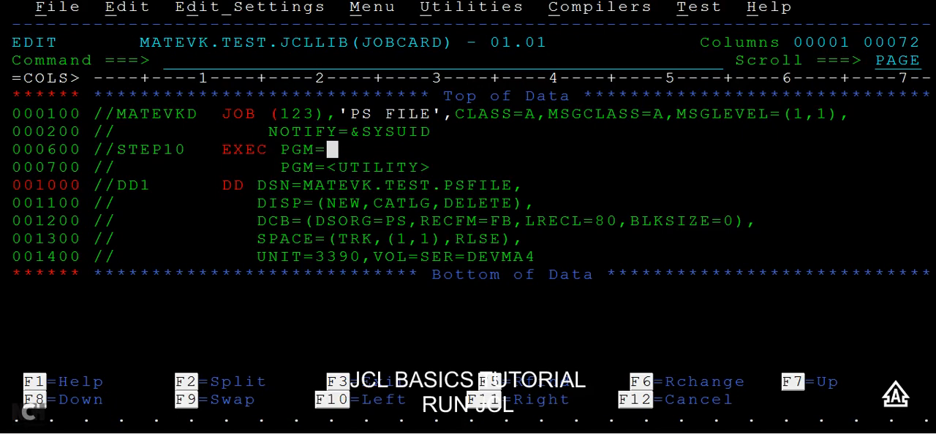
Step: Set the job step's program to PGM=IEFBR14 on line 000600
text(IEF)
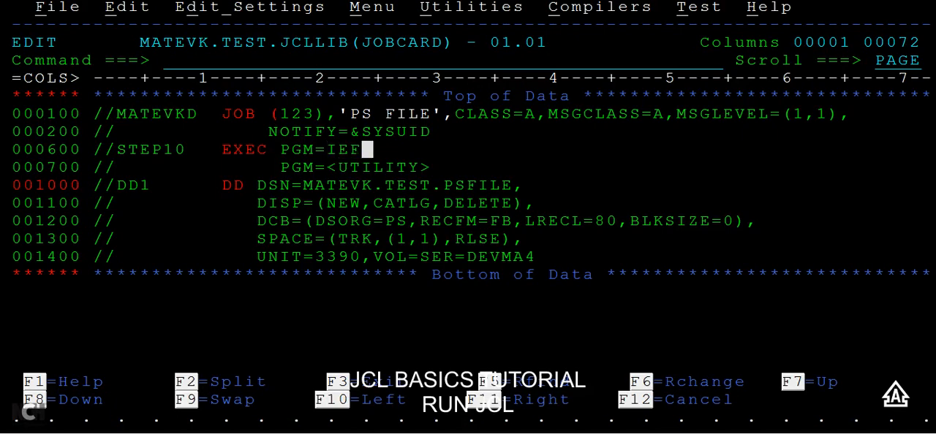
text(BR14)
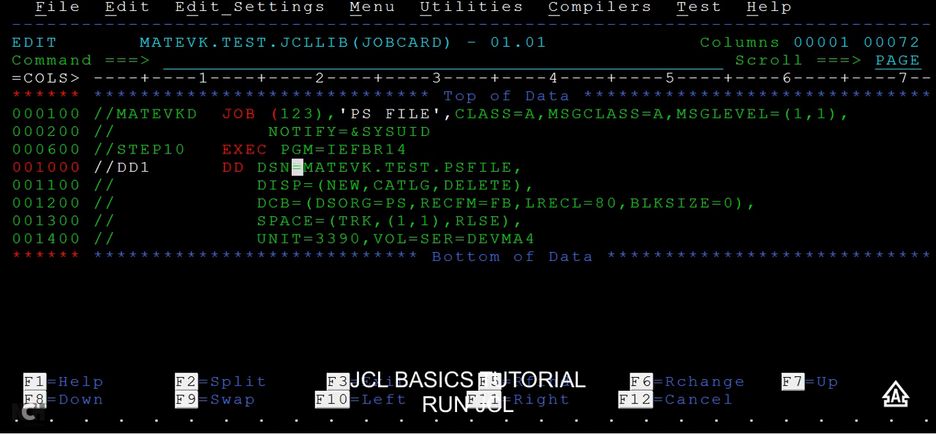
Step: Insert a blank line after the UNIT=3390,VOL=SER=DEVMA4 statement at line 001400
click(465, 167)
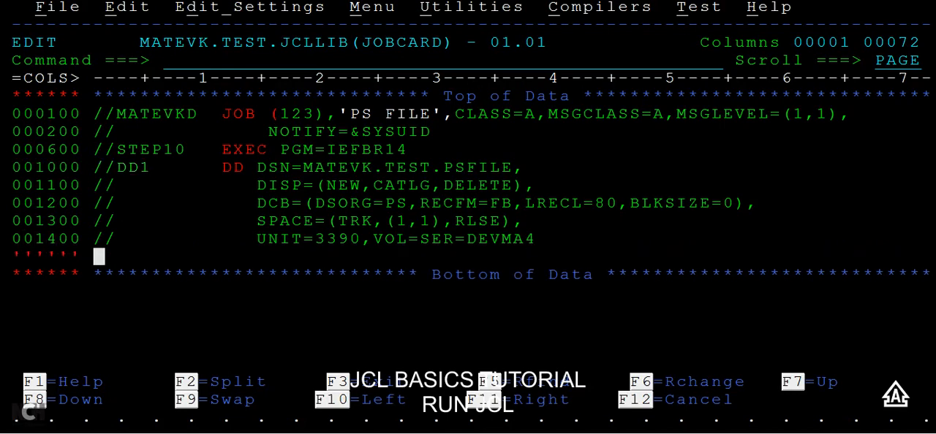
Step: Add the statement //SYSOUT DD SYOUT=* on the new line 001500
text(//)
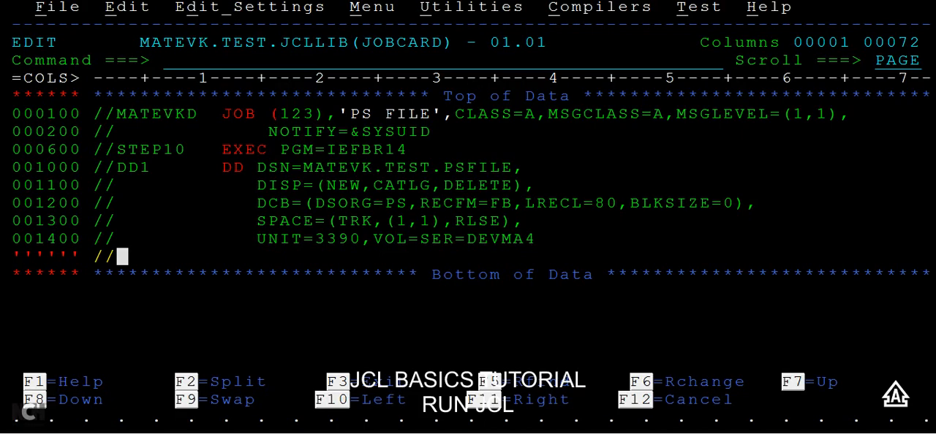
text(SYSOUT)
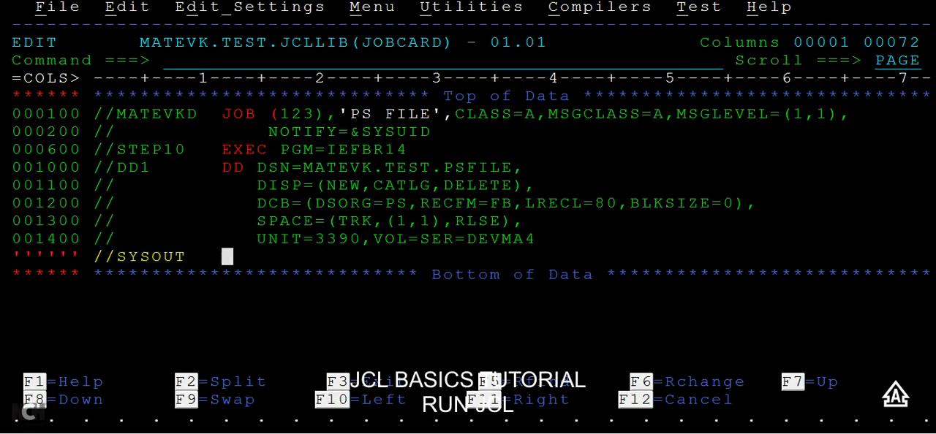
text(DD SYOUT)
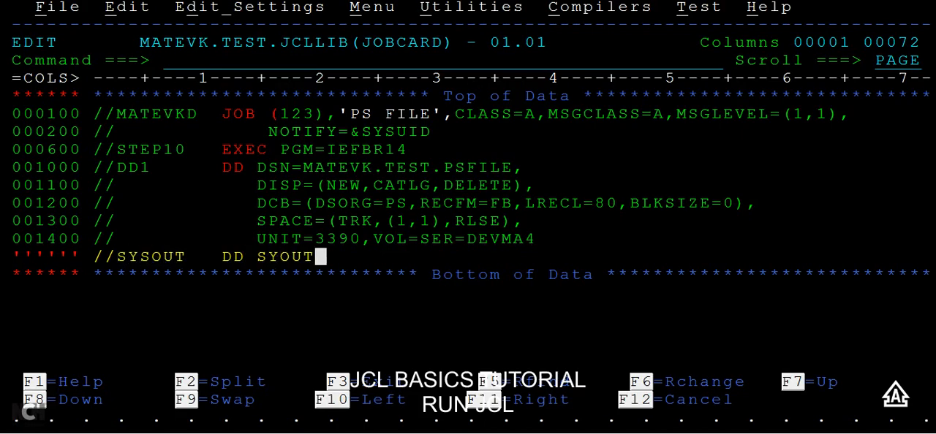
text(=*)
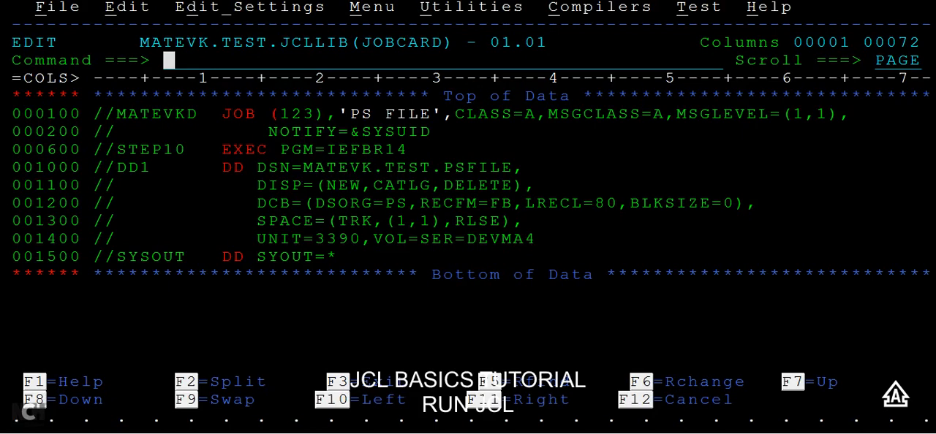
Step: Submit the job with SUB, then issue START SLS for the spool viewer
text(SUB)
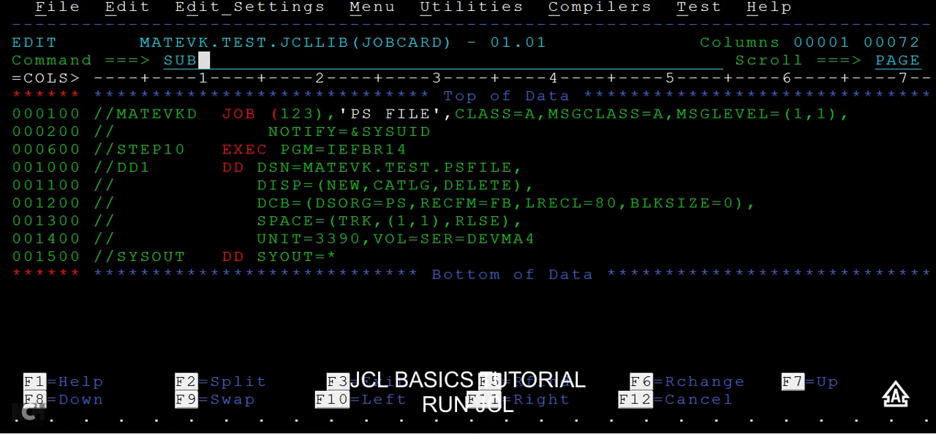
key(Enter)
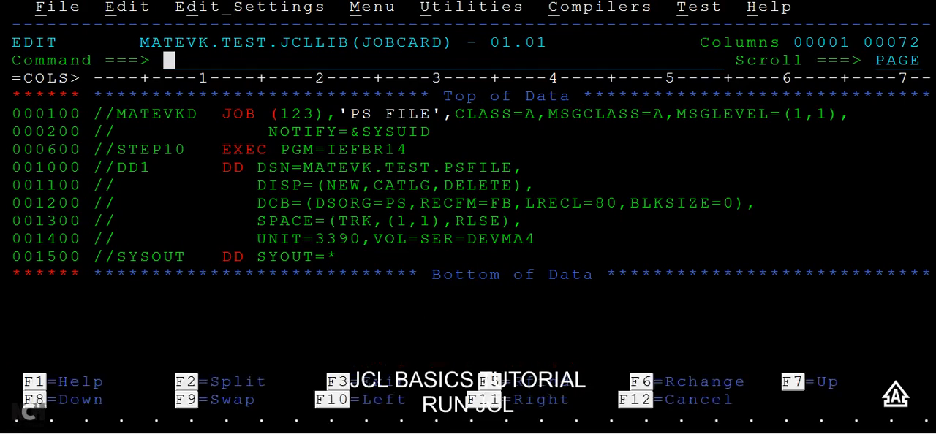
text(START SLS)
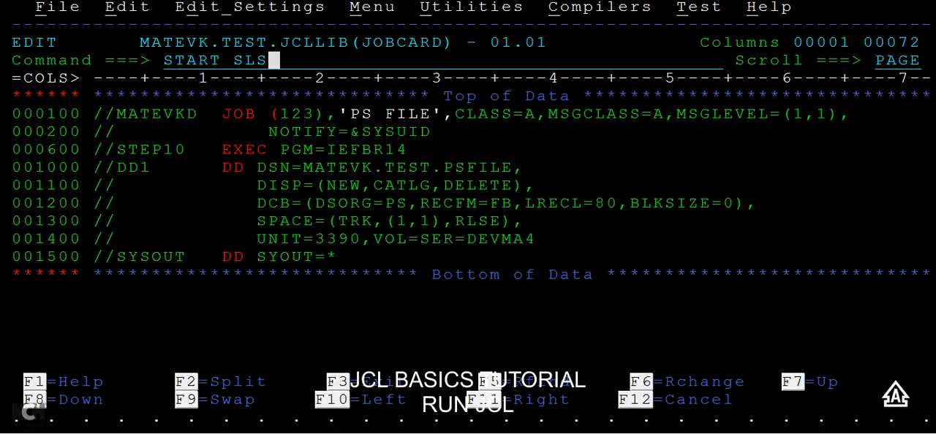
key(Enter)
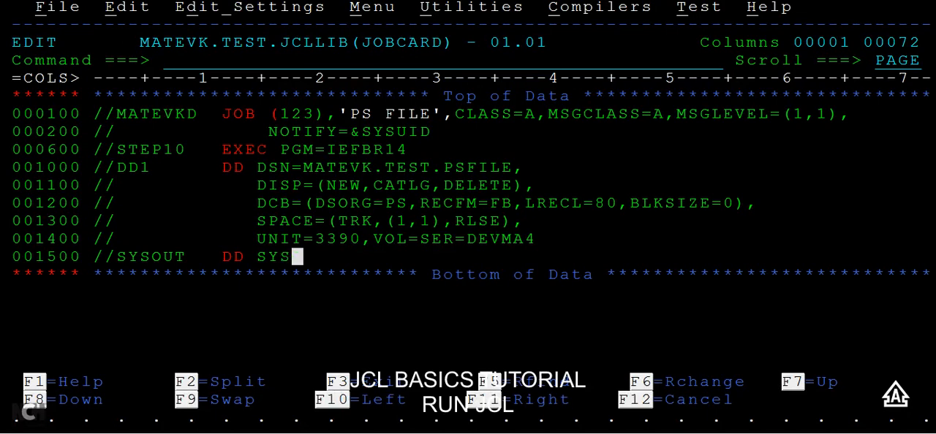
Step: Complete line 001500 as //SYSOUT DD SYSOUT=* and begin the STA command
text(OUT=*)
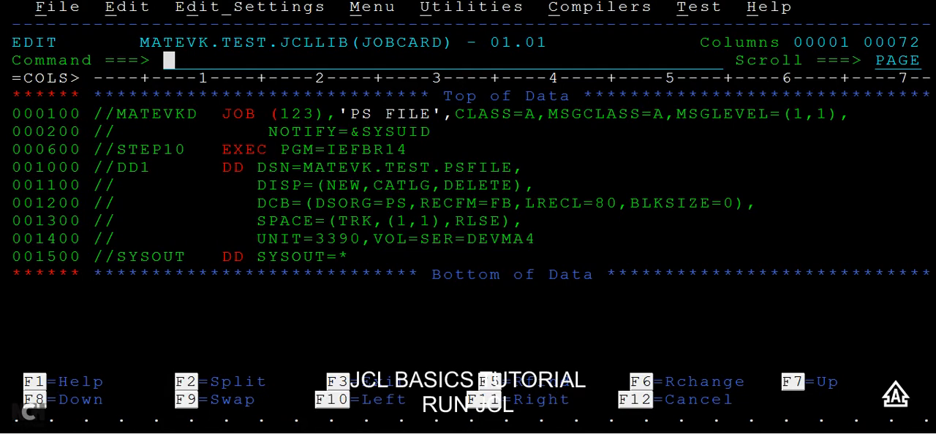
text(STA)
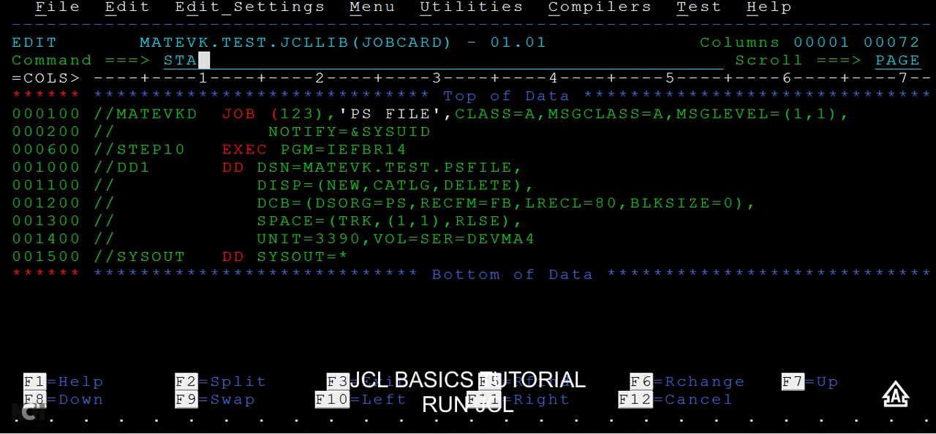
Step: Enter SDSF and list all jobs with ST, showing MATEVKD JOB05314–JOB05316
key(Enter)
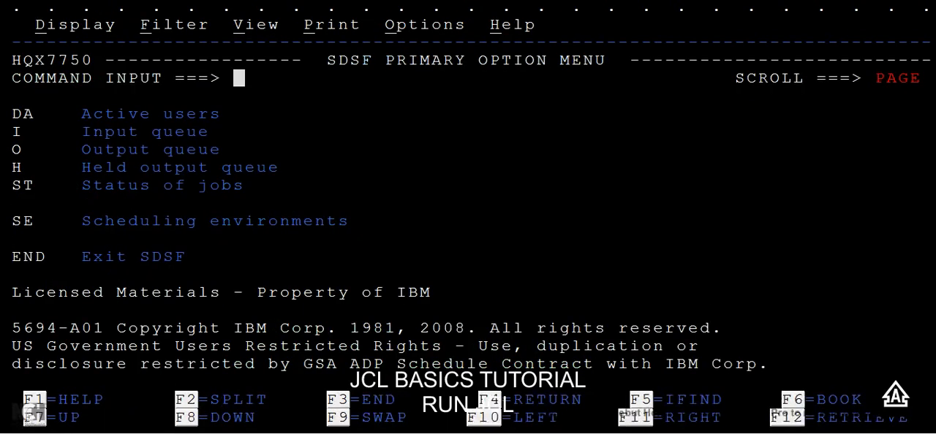
text(ST)
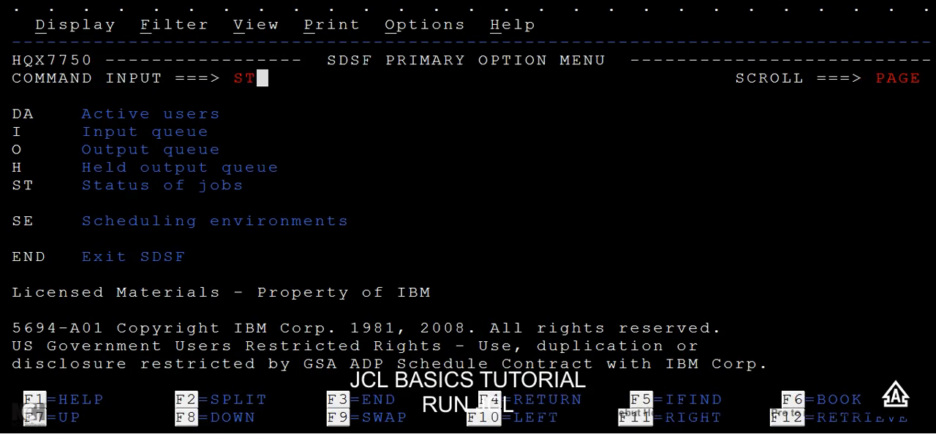
key(Enter)
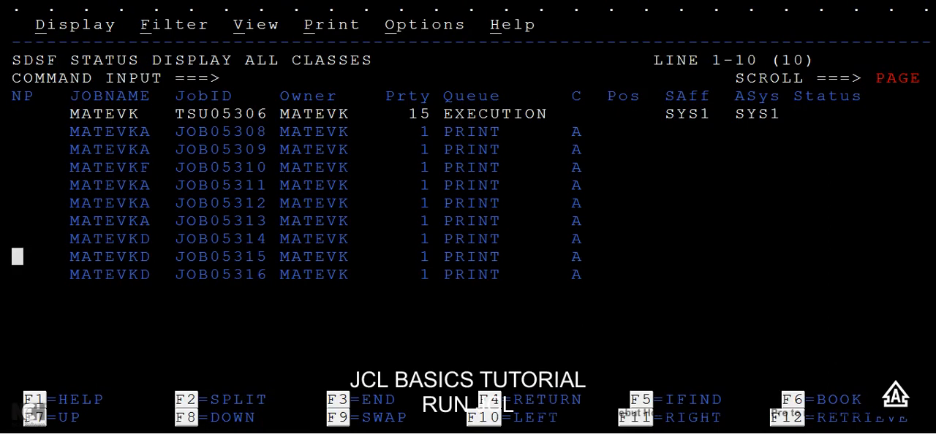
Step: Use ? on MATEVKD JOB05316 to list its output data sets JESMSGLG, JESJCL, JESYSMSG
text(?)
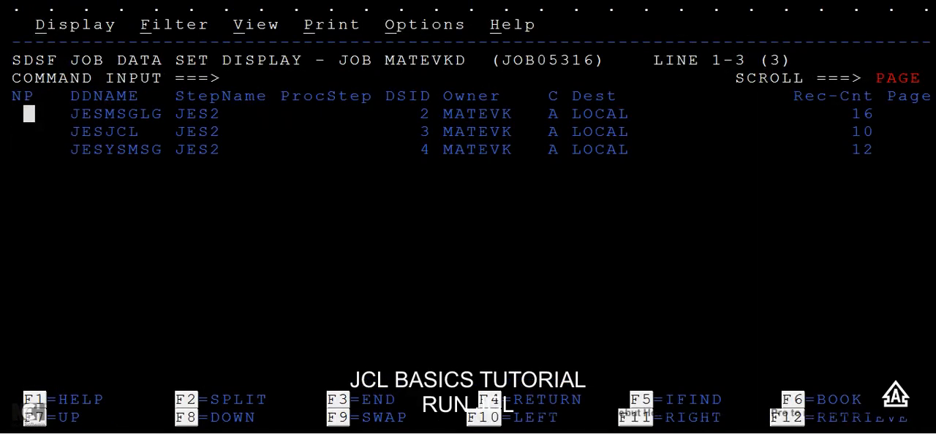
Step: Select JESMSGLG with S and read JOB05316's JES2 job log start and end messages
text(S)
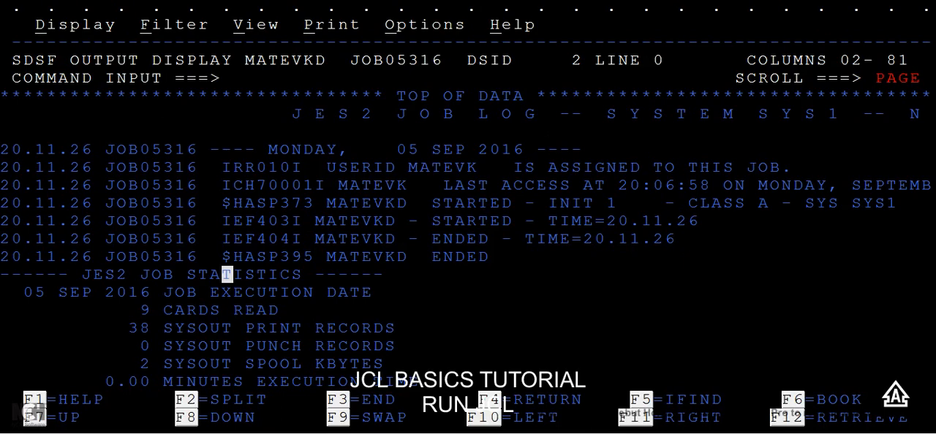
scroll(down, 3)
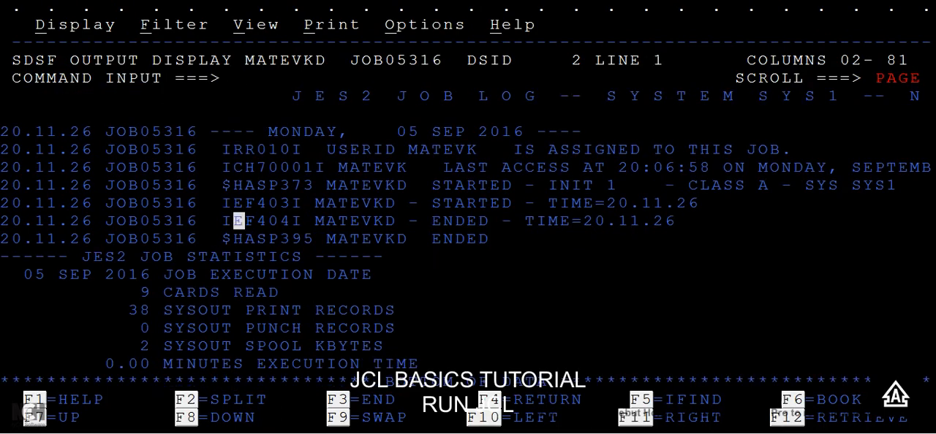